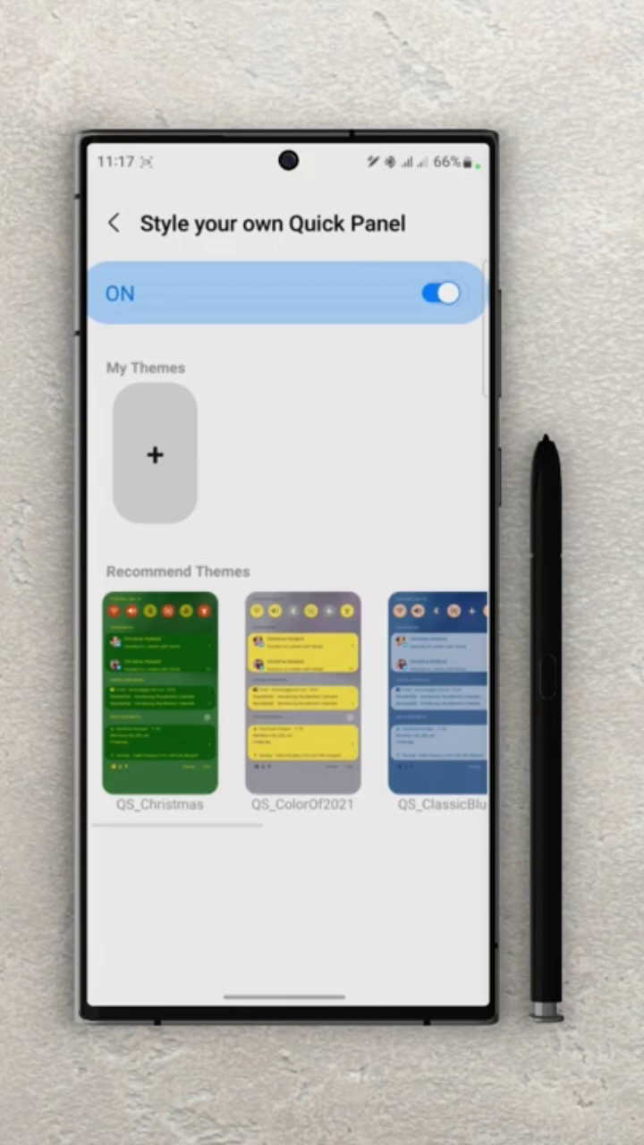
Pick a green shade for the Quick panel background in the colour picker.
scroll(left, 3)
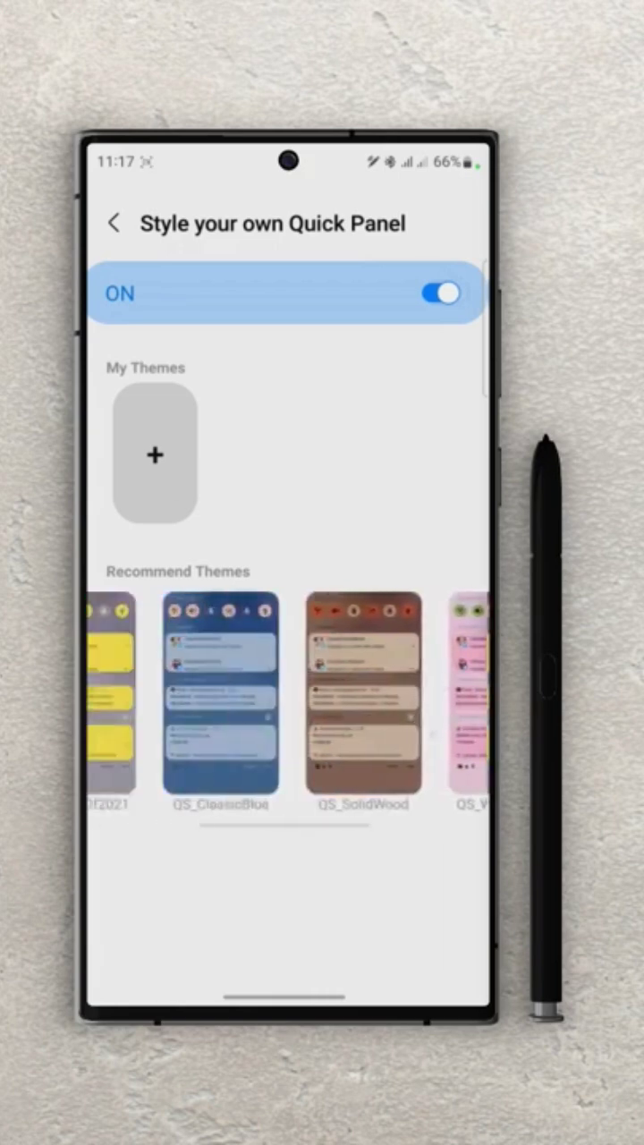
scroll(left, 3)
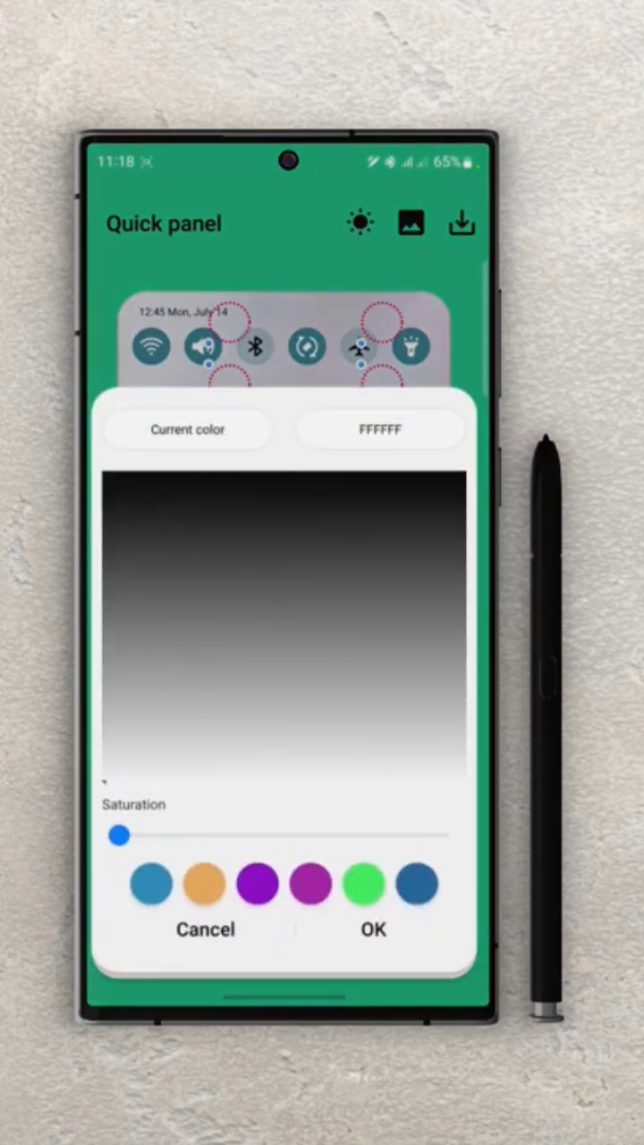
drag(118, 834, 349, 834)
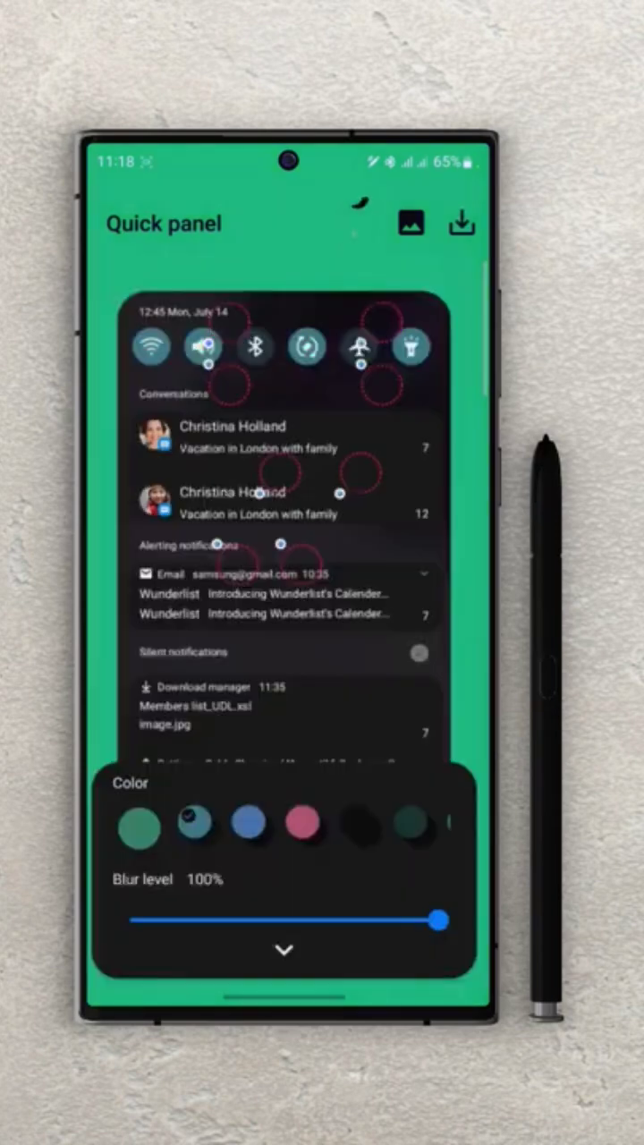
Apply the light green colour set and lower the blur level to 60%.
click(140, 827)
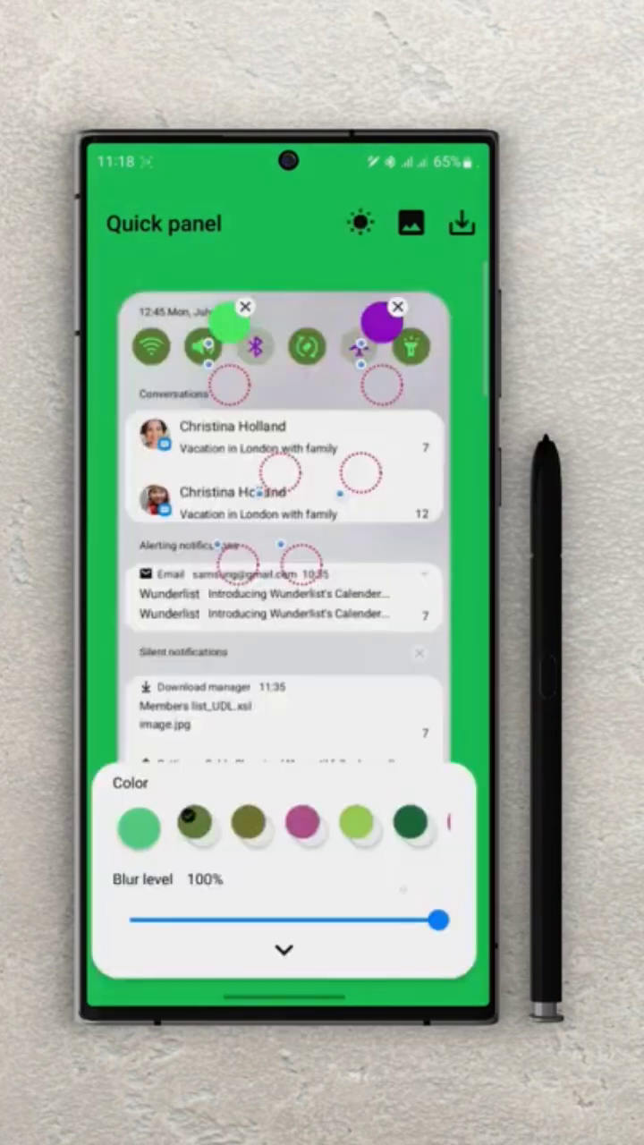
drag(438, 920, 322, 920)
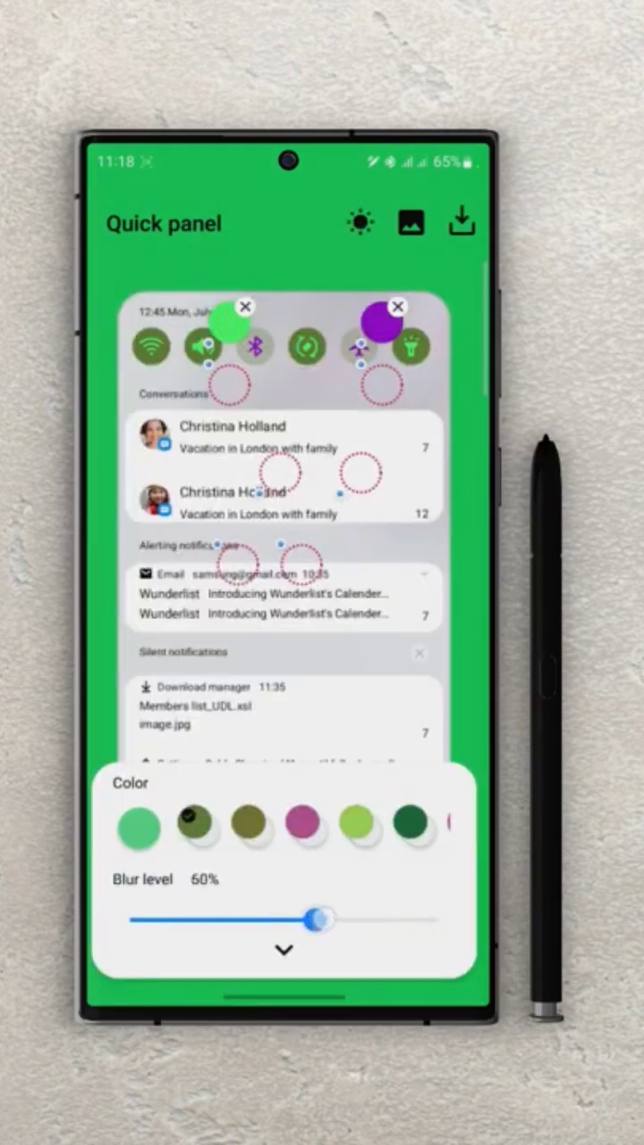